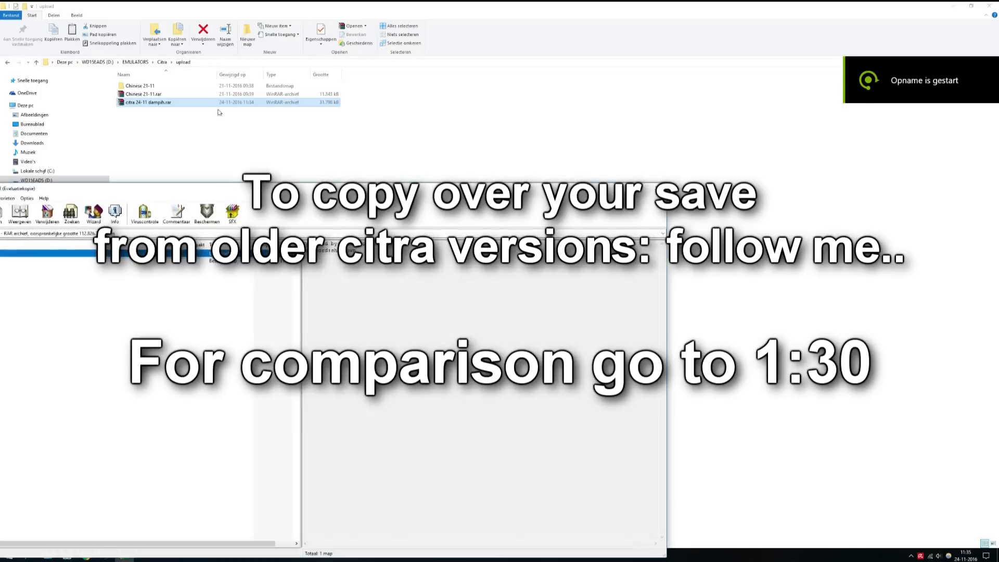
Extract the password-protected citra 24-11 dampih archive with WinRAR into the upload folder
double_click(147, 102)
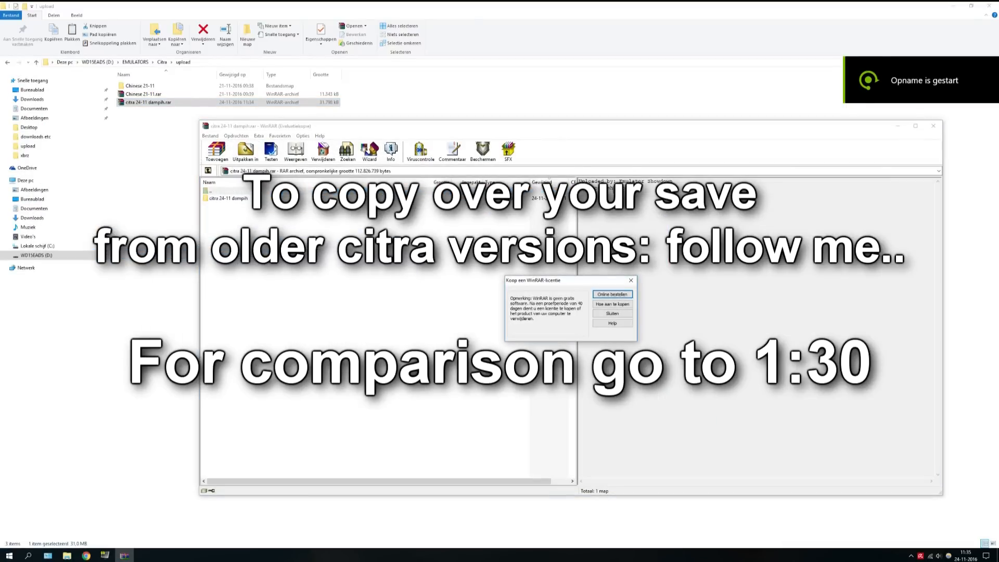
left_click(610, 313)
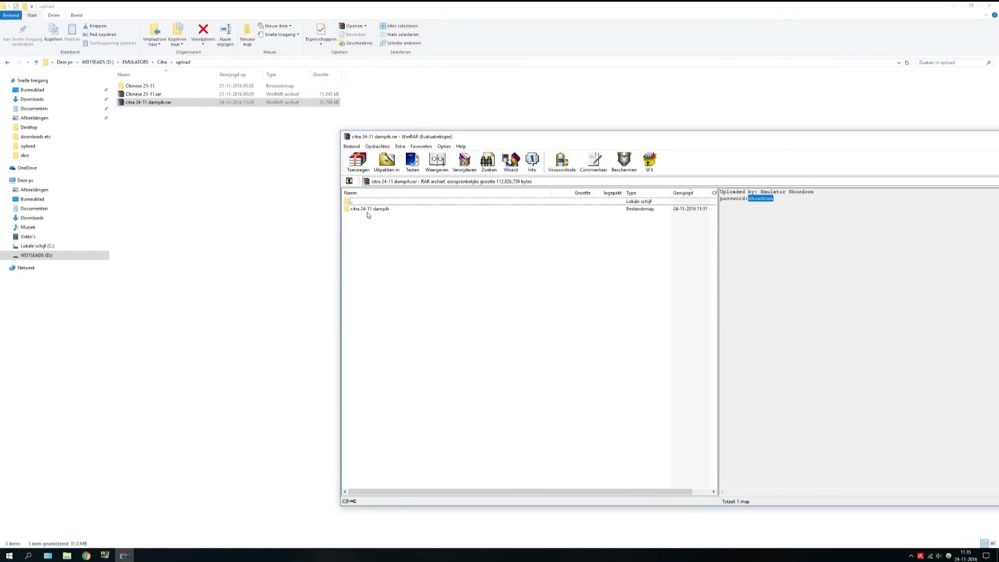
double_click(368, 208)
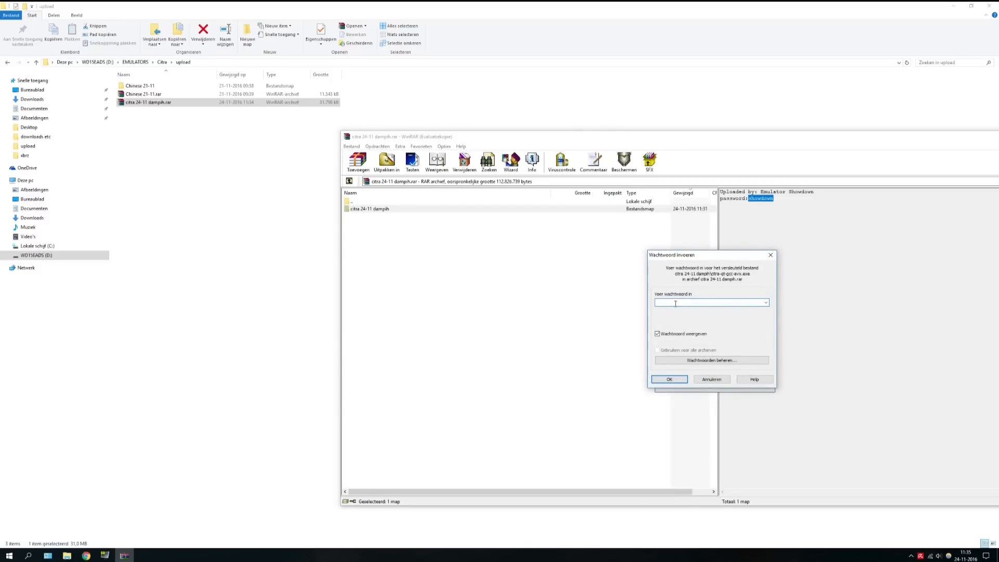
left_click(668, 379)
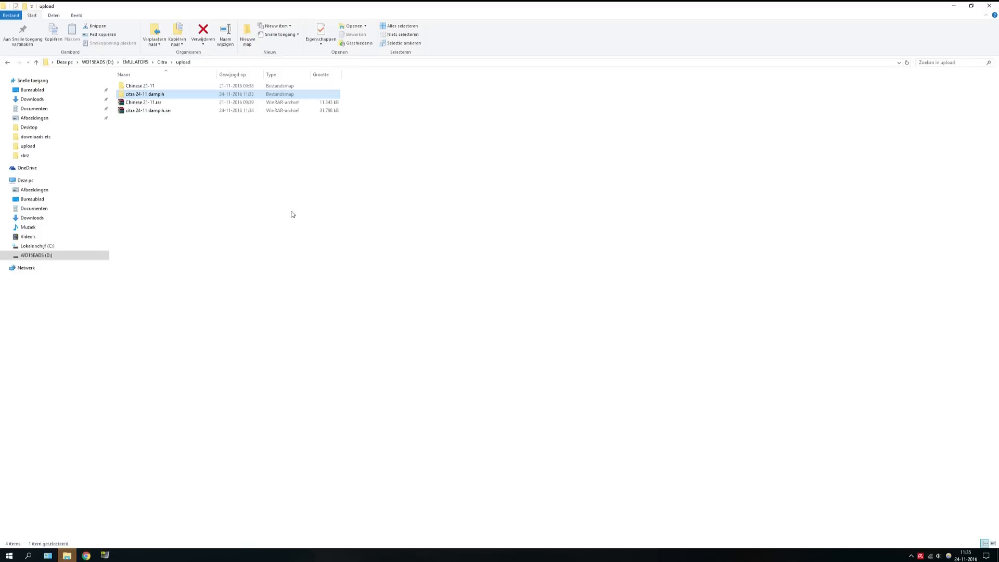
Browse the new build's user > sdmc > Nintendo 3DS folders to check for saves
double_click(145, 93)
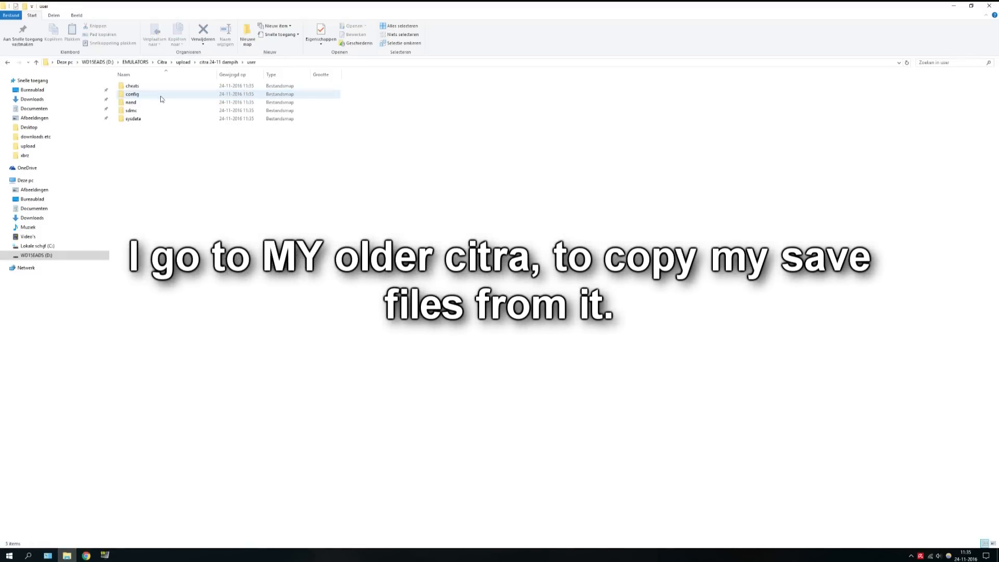
double_click(131, 110)
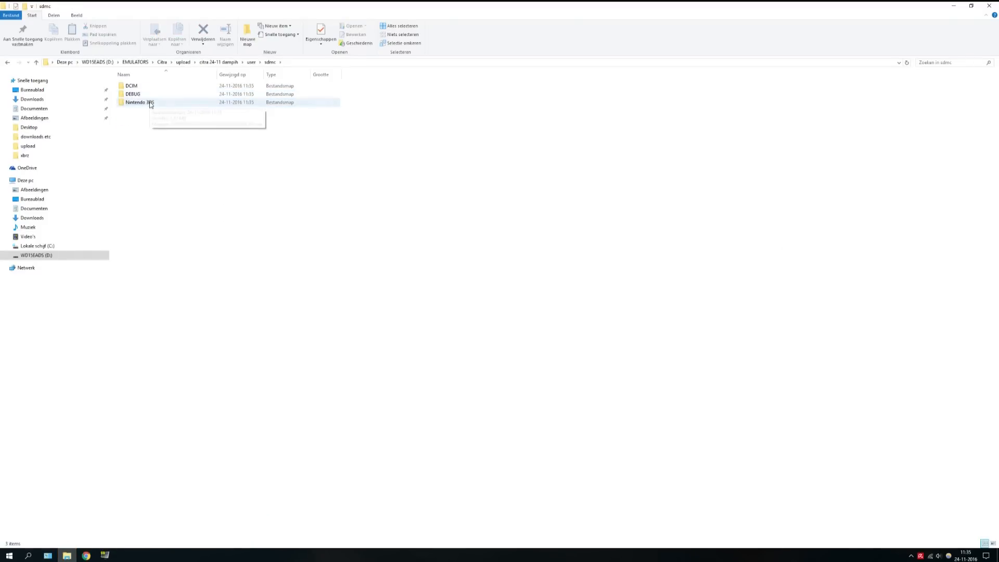
double_click(138, 102)
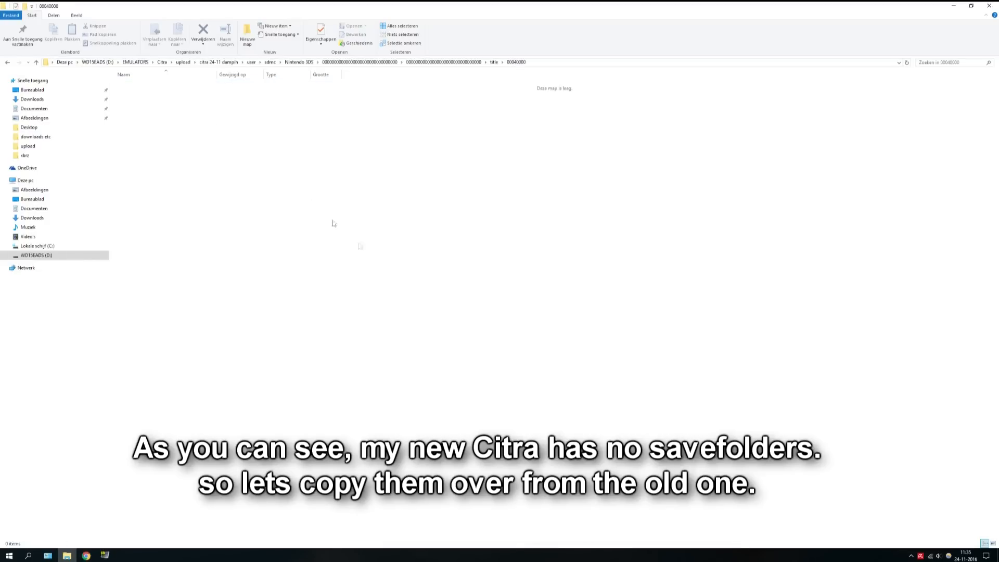
mouse_move(572, 81)
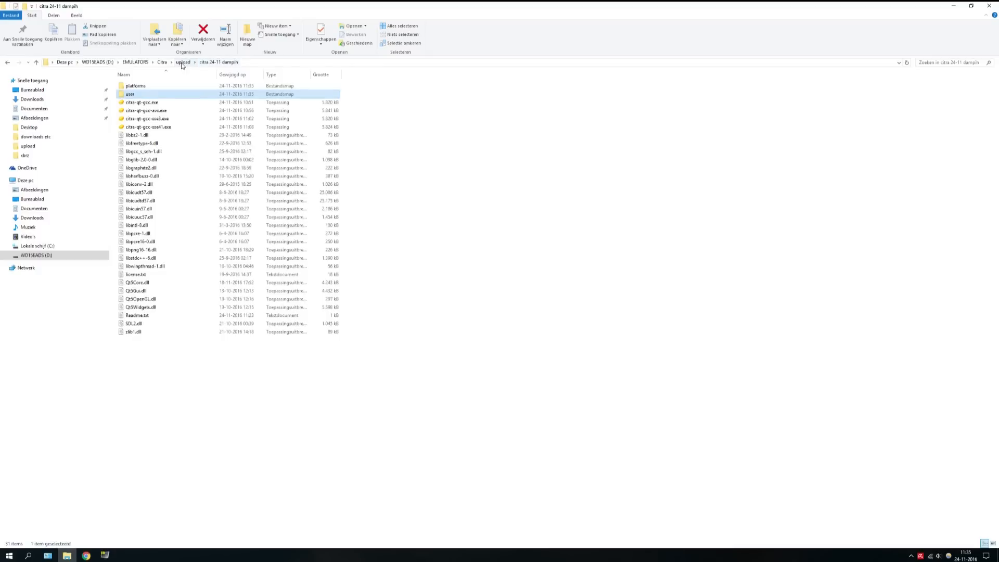
Open the Chinese 21-11 build's user > sdmc > Nintendo 3DS folder to copy its saves
left_click(182, 62)
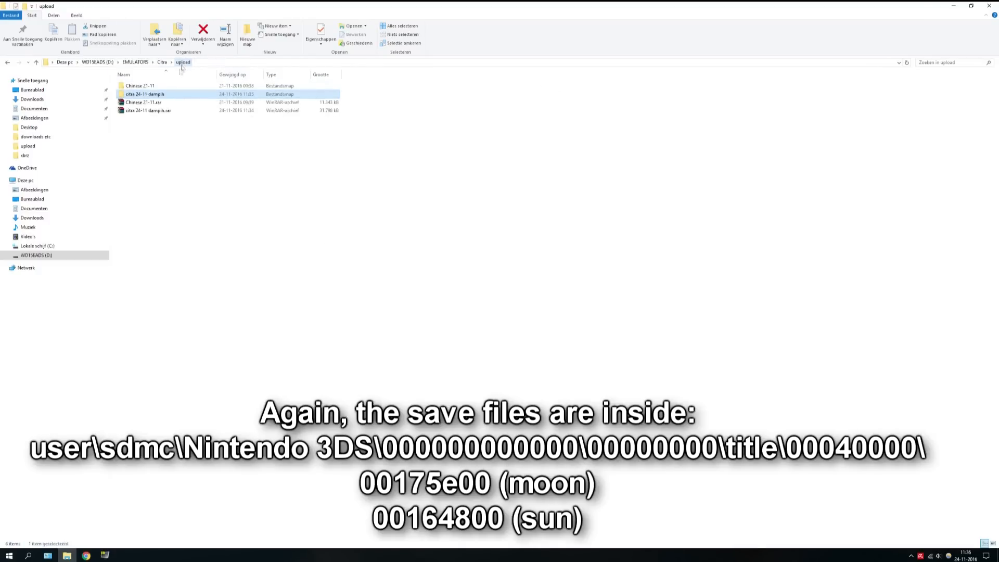
double_click(139, 85)
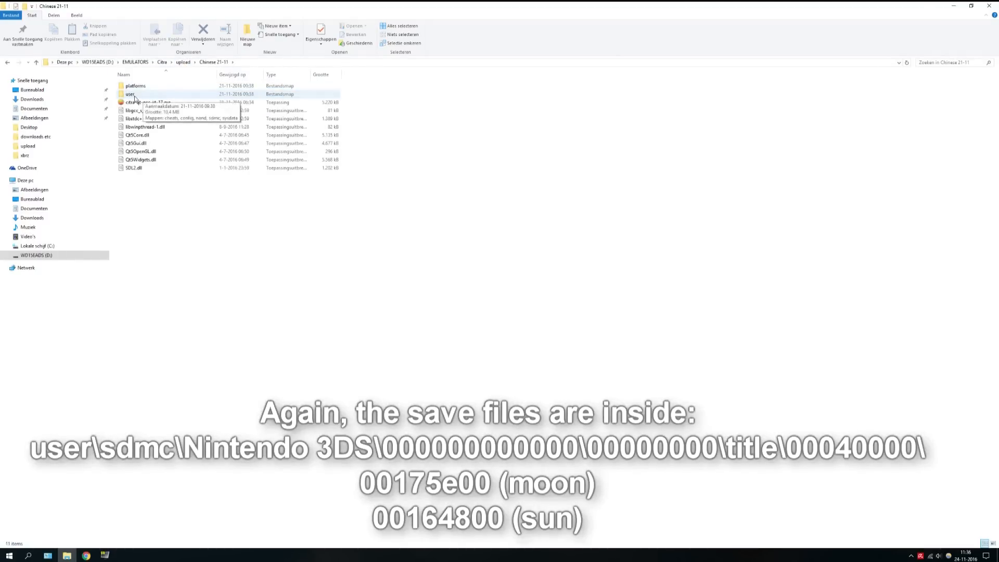
left_click(130, 93)
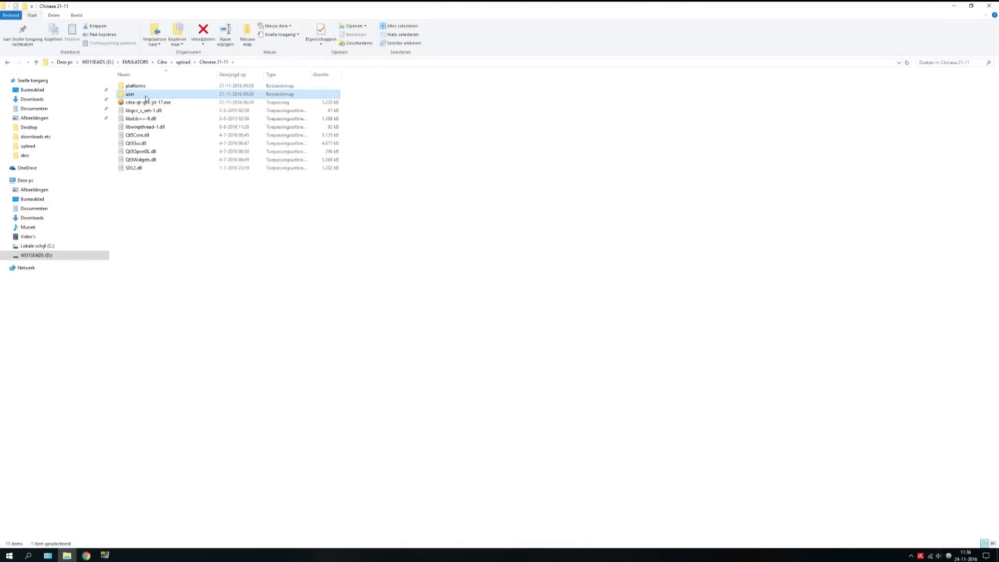
double_click(129, 93)
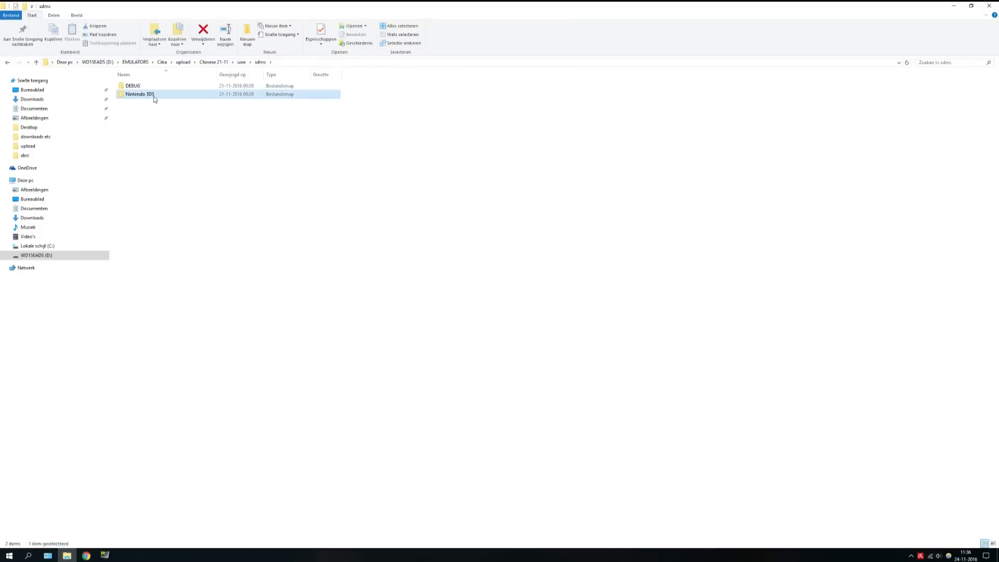
double_click(139, 93)
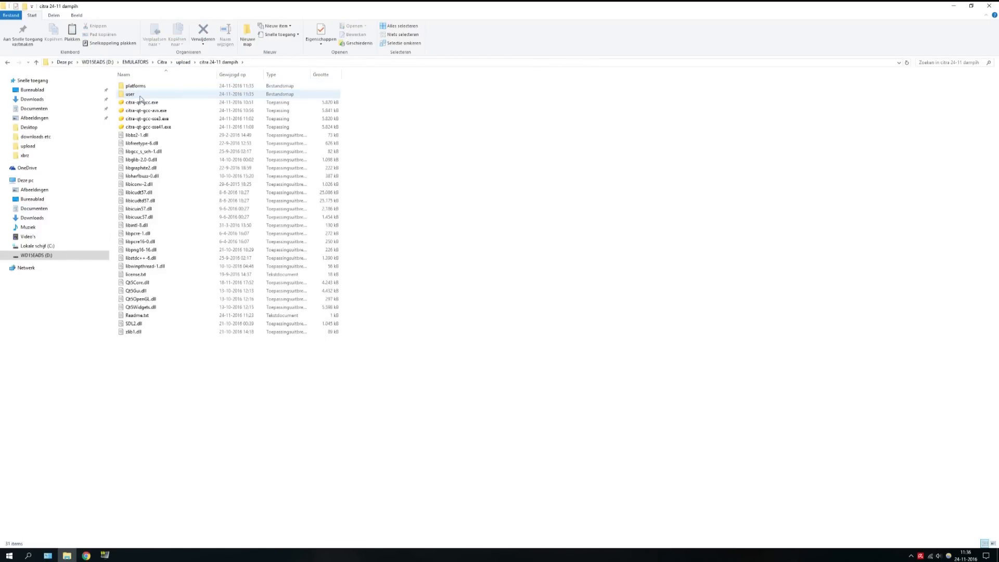
Paste saves into the new build's Nintendo 3DS title path, then select citra-qt-gcc-avx.exe
double_click(130, 94)
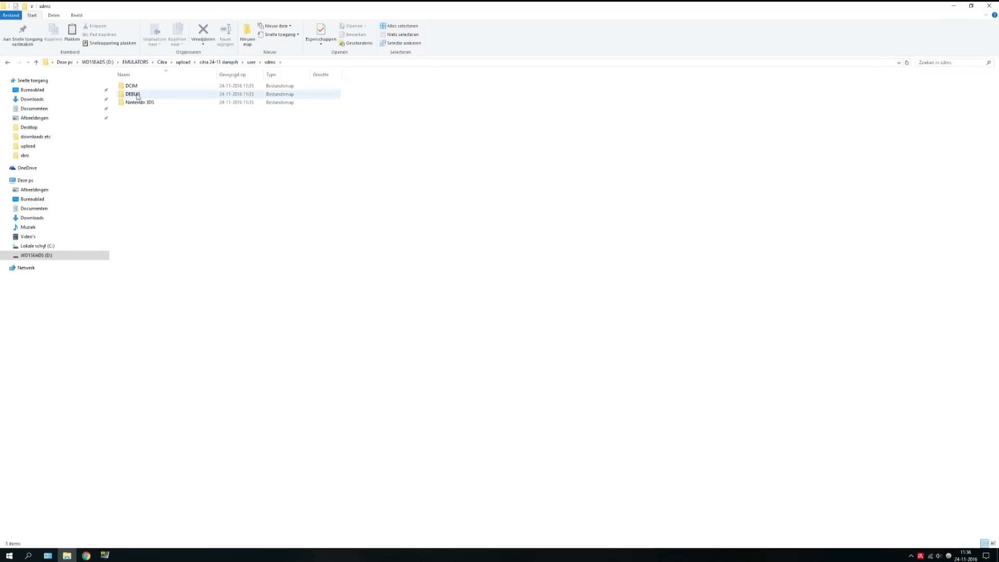
double_click(140, 102)
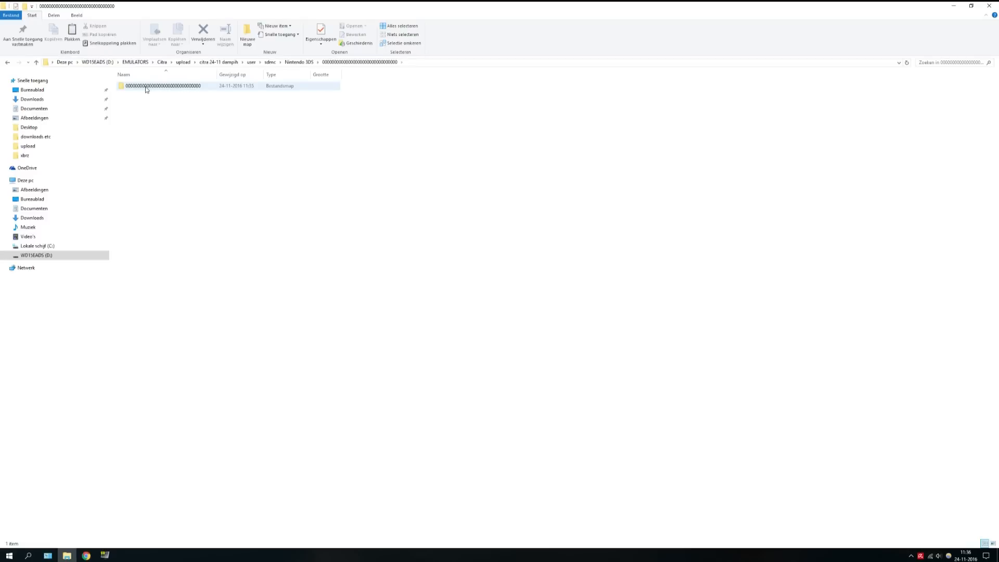
double_click(161, 85)
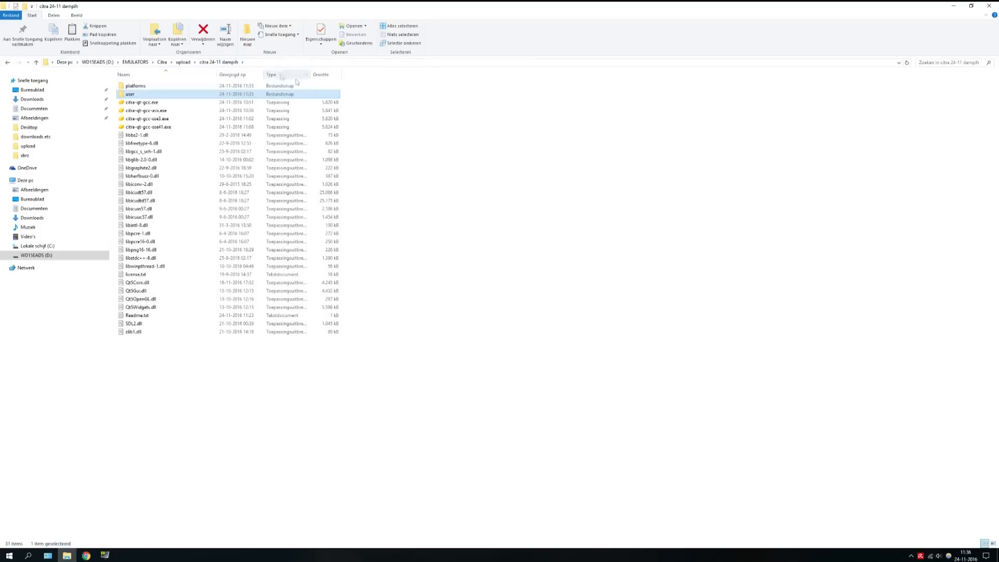
left_click(146, 119)
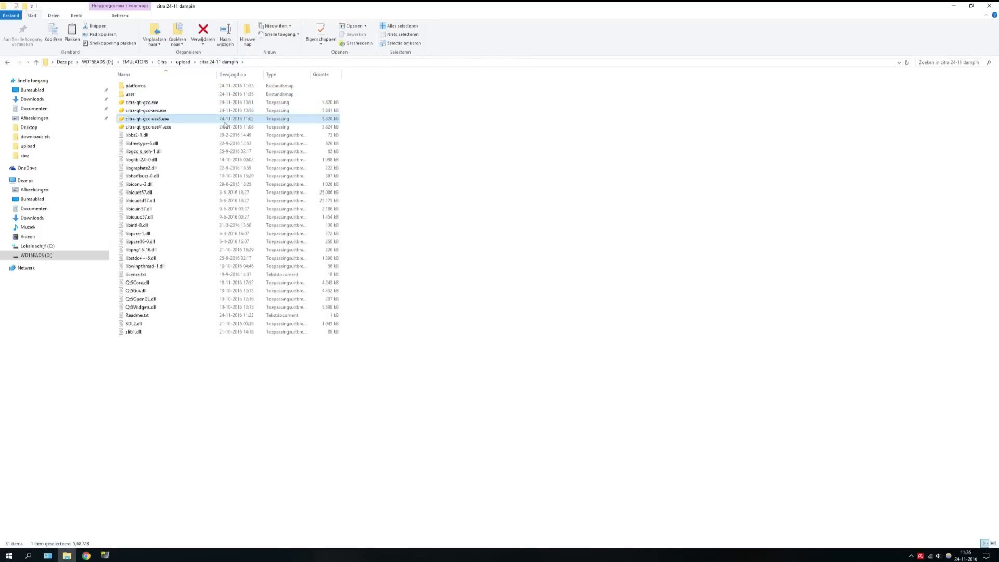
left_click(147, 110)
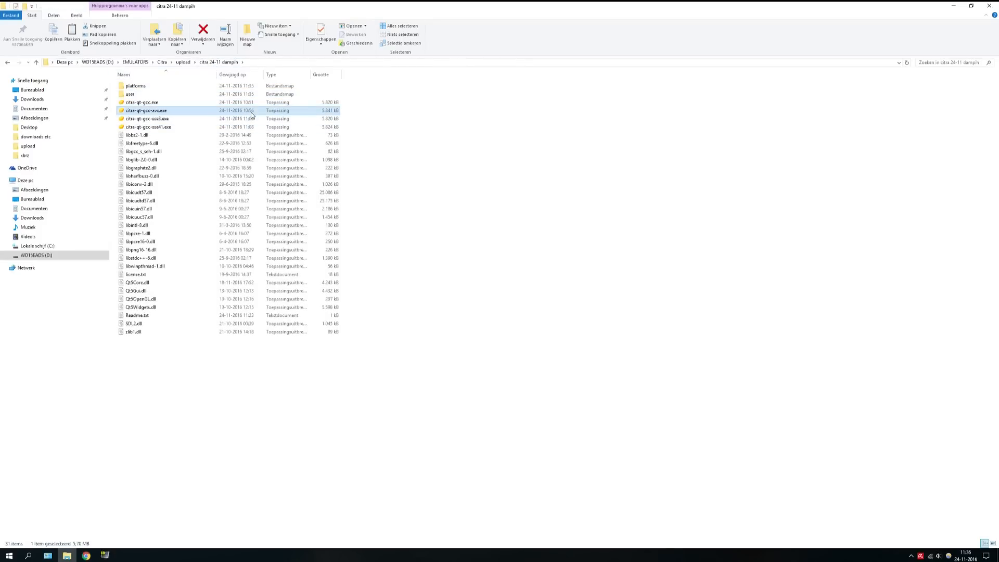
Launch citra-qt-gcc-avx.exe, approve the permission prompt, and scroll the game list
double_click(146, 110)
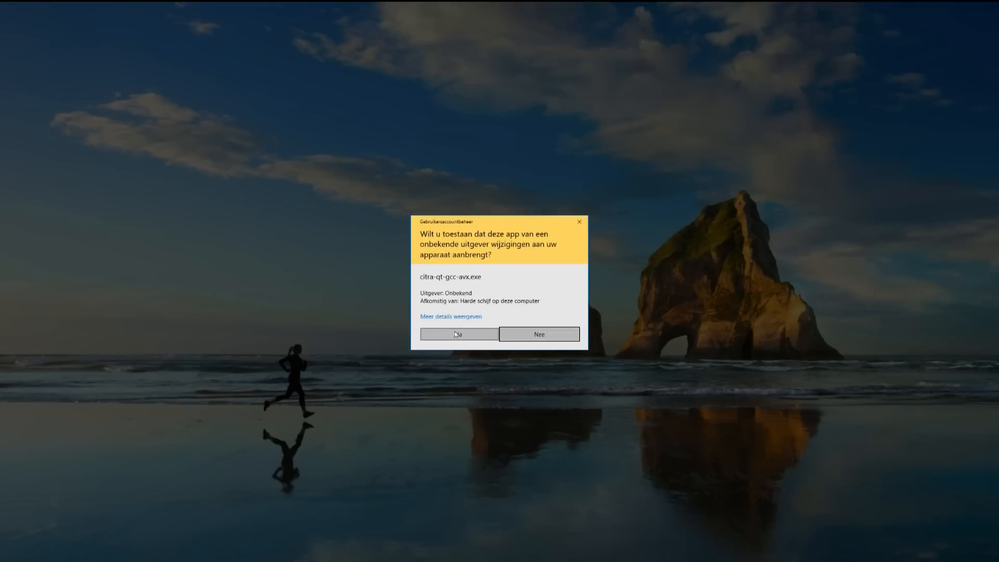
left_click(458, 334)
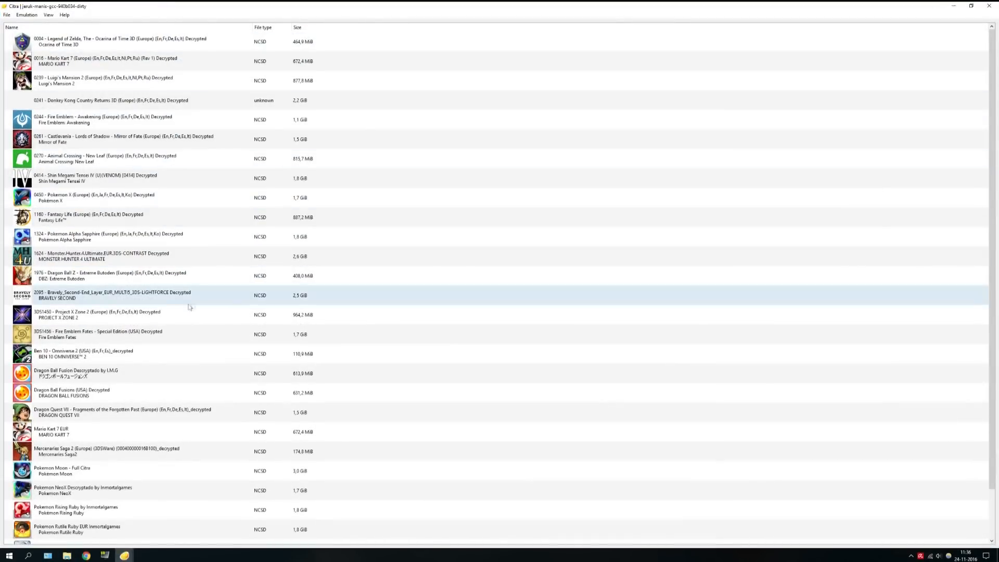
scroll("down", 3)
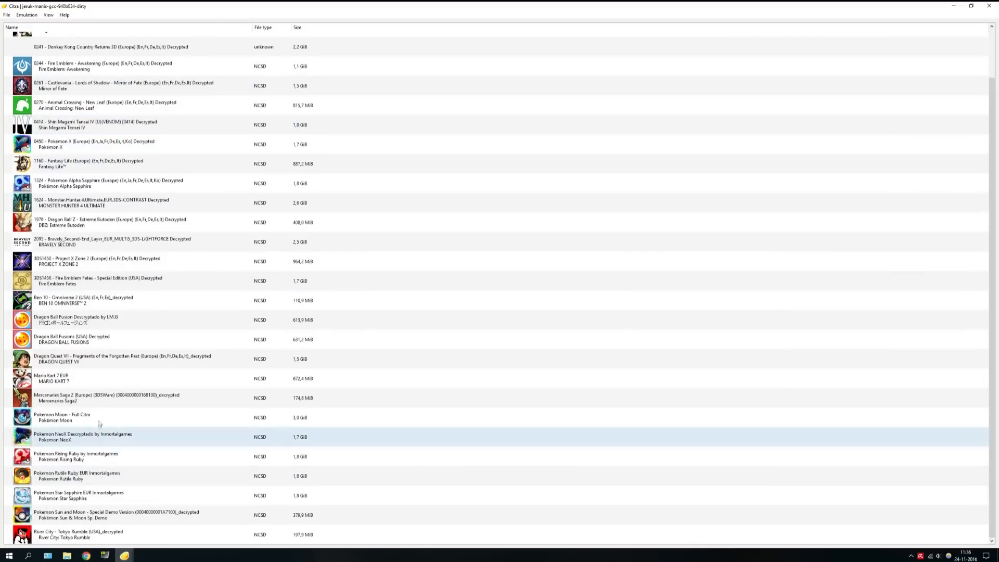